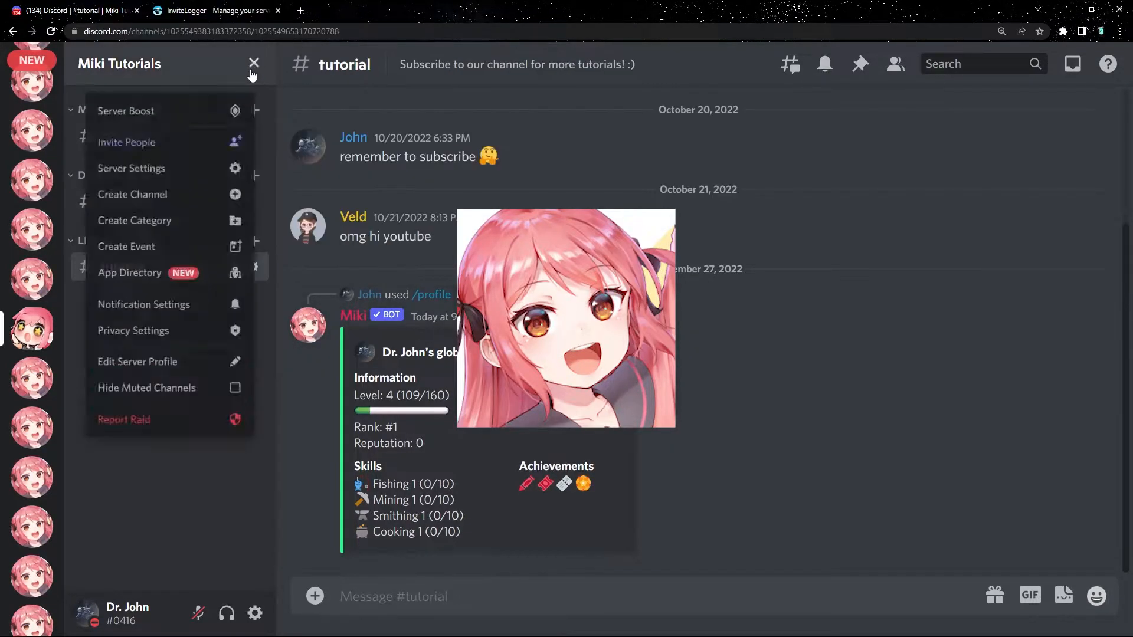
Step: Bring up Invite People, search 'johnsalt', then switch to the #example channel
click(126, 141)
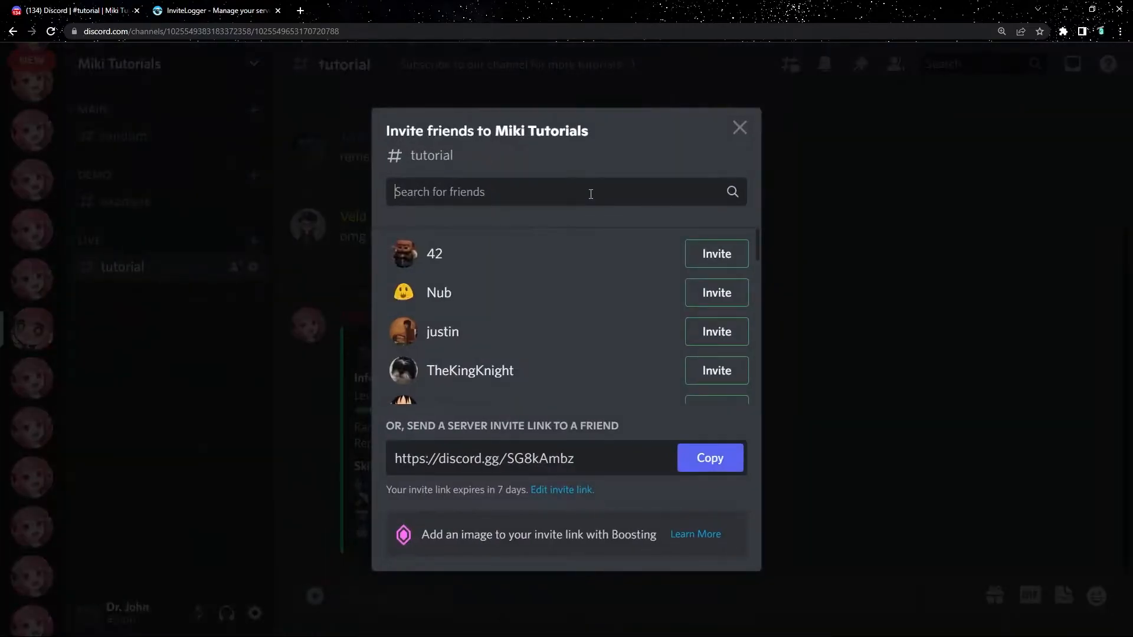
text(johnsalt)
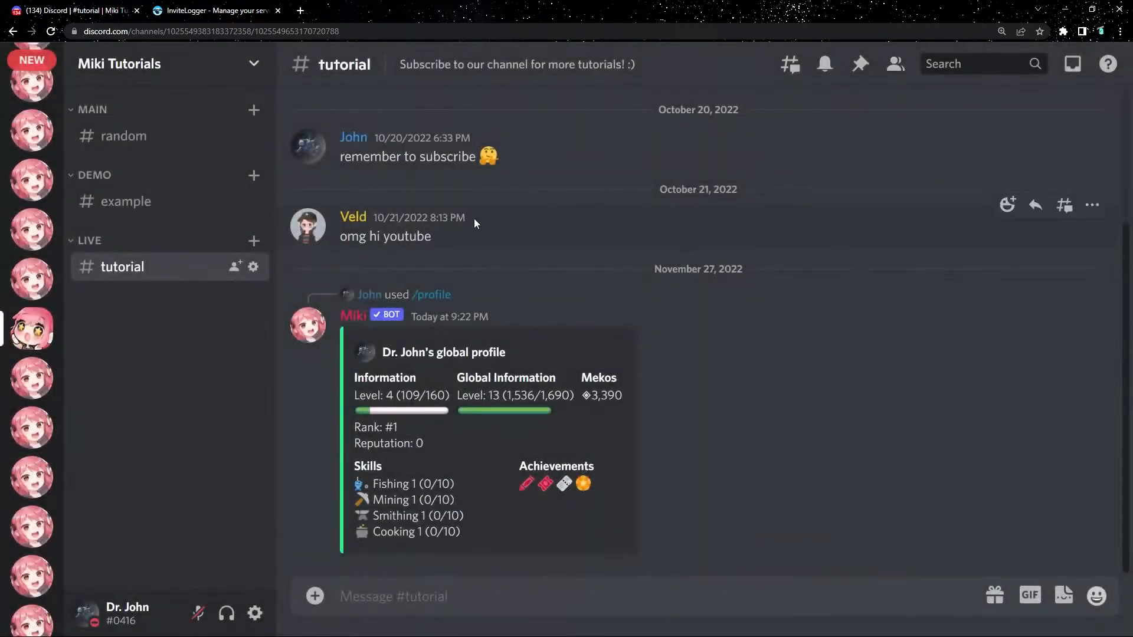
click(217, 11)
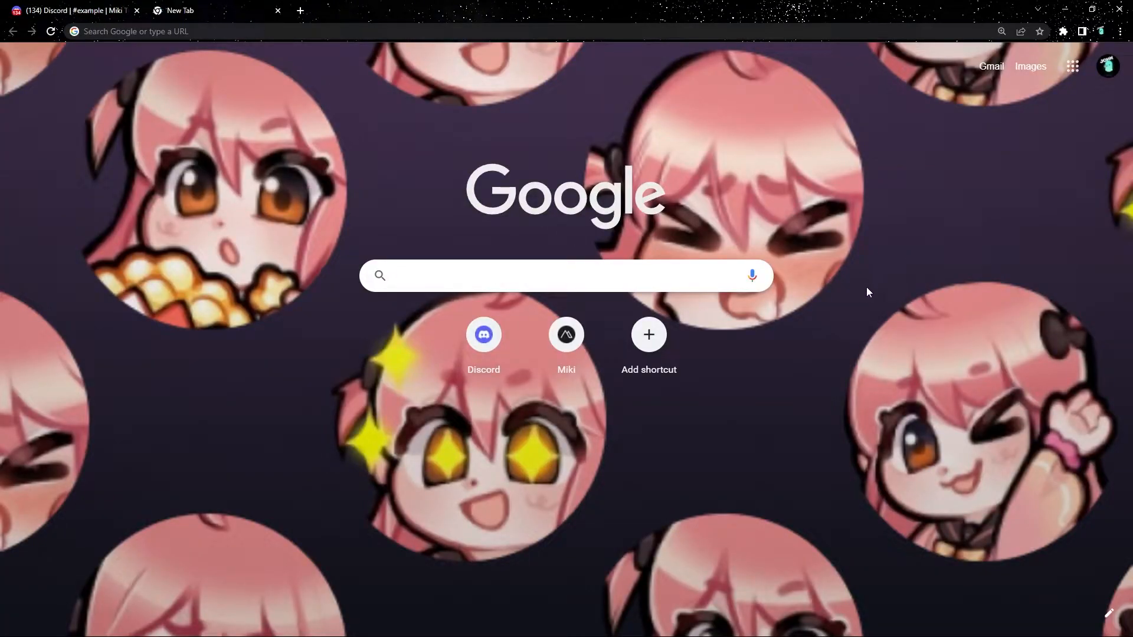
Step: Enter invitelogger.me in the new tab's address bar
text(invitelogger.me)
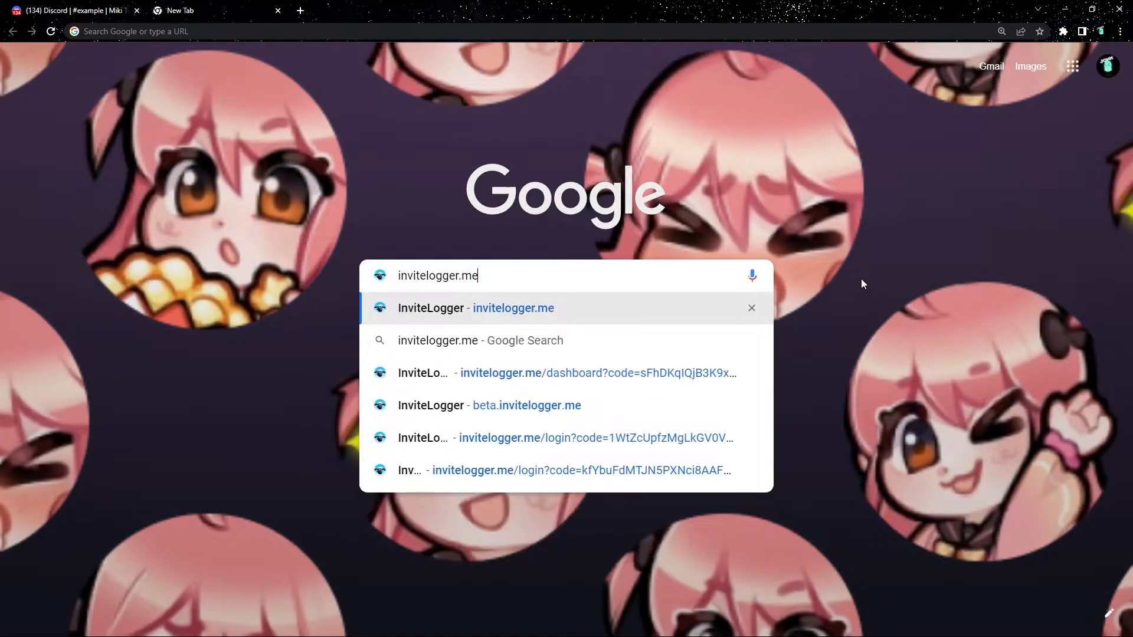
mouse_move(543, 269)
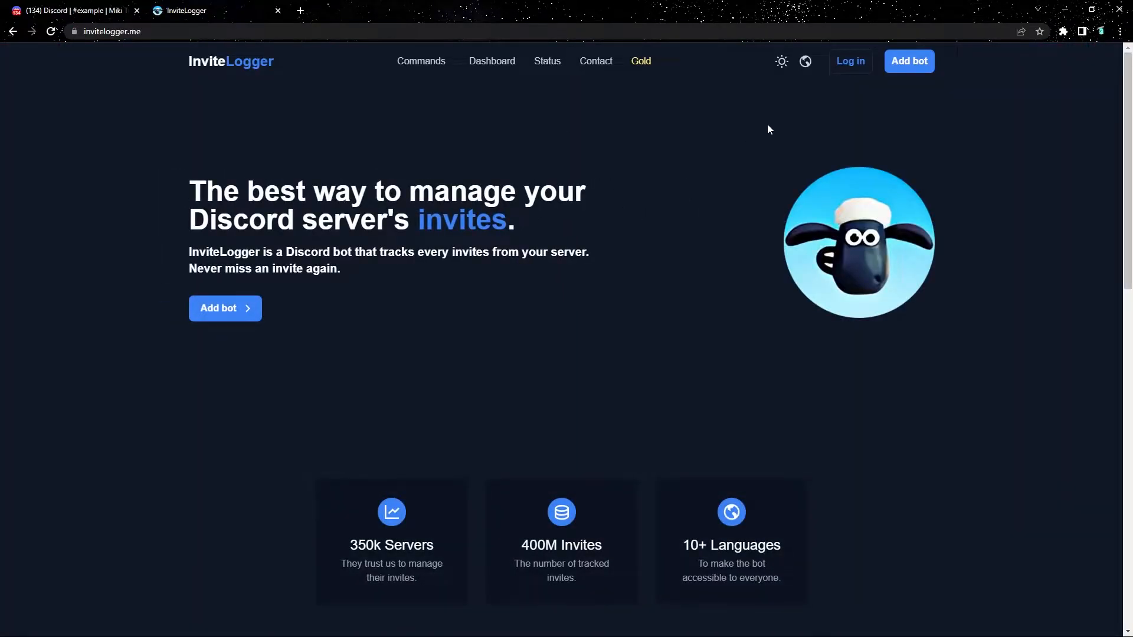
Step: Log in with Discord and scroll the dashboard server list to Miki Tutorials
click(850, 60)
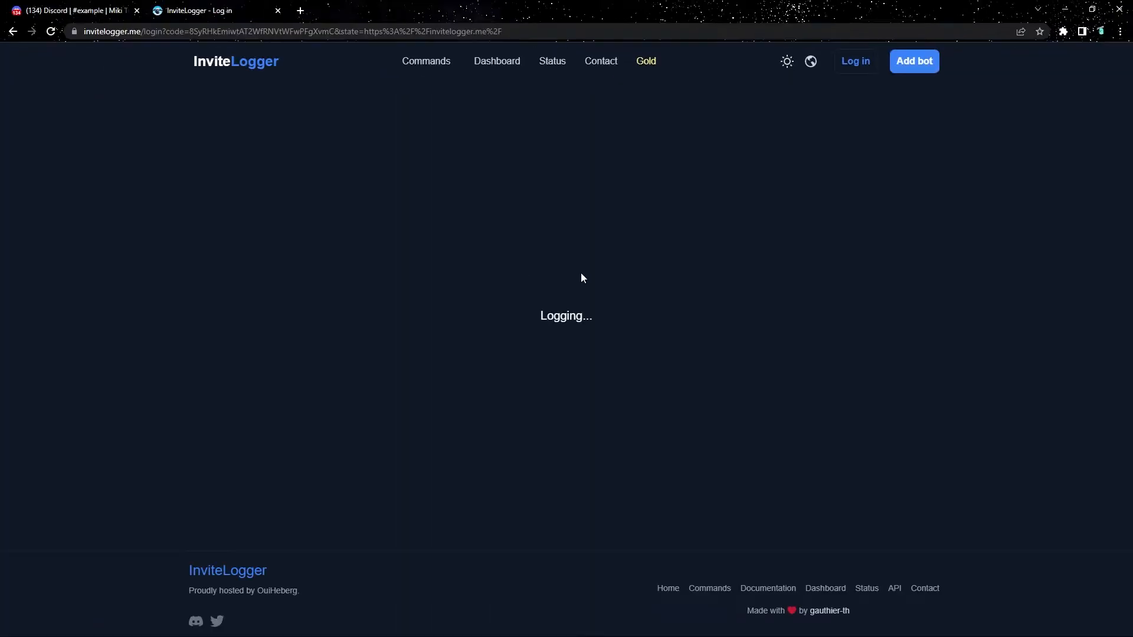
mouse_move(636, 269)
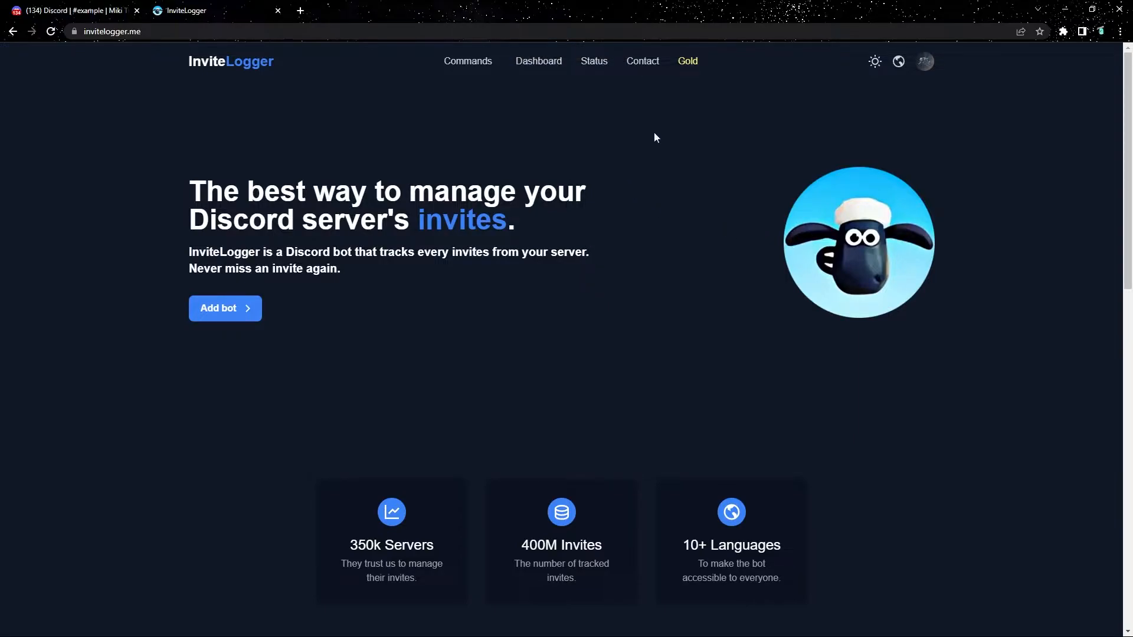
mouse_move(672, 215)
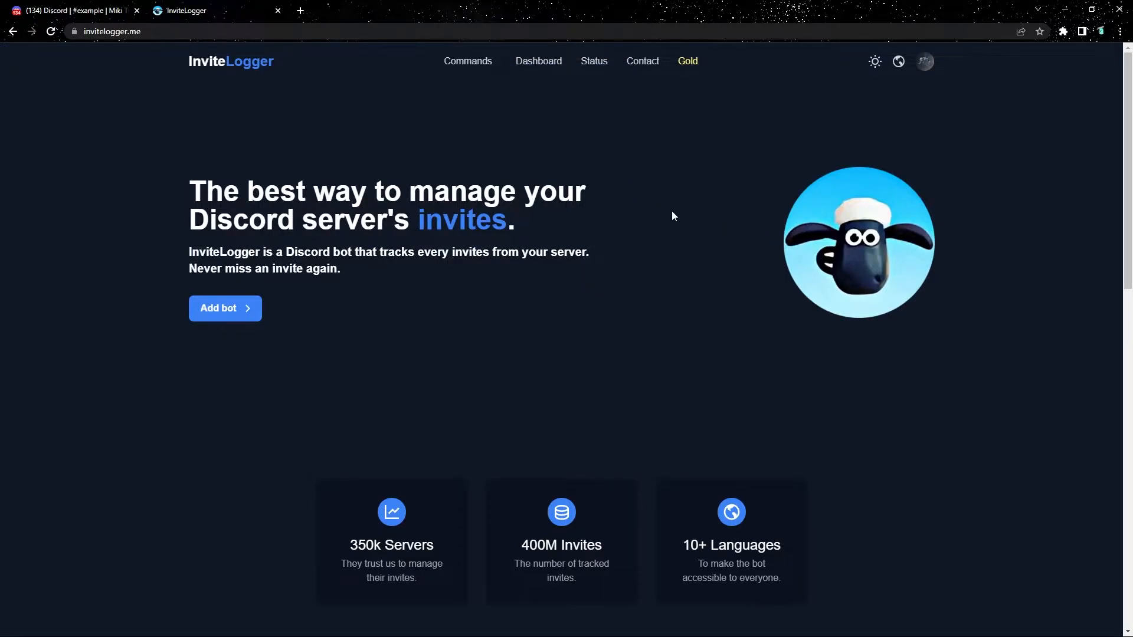
mouse_move(538, 61)
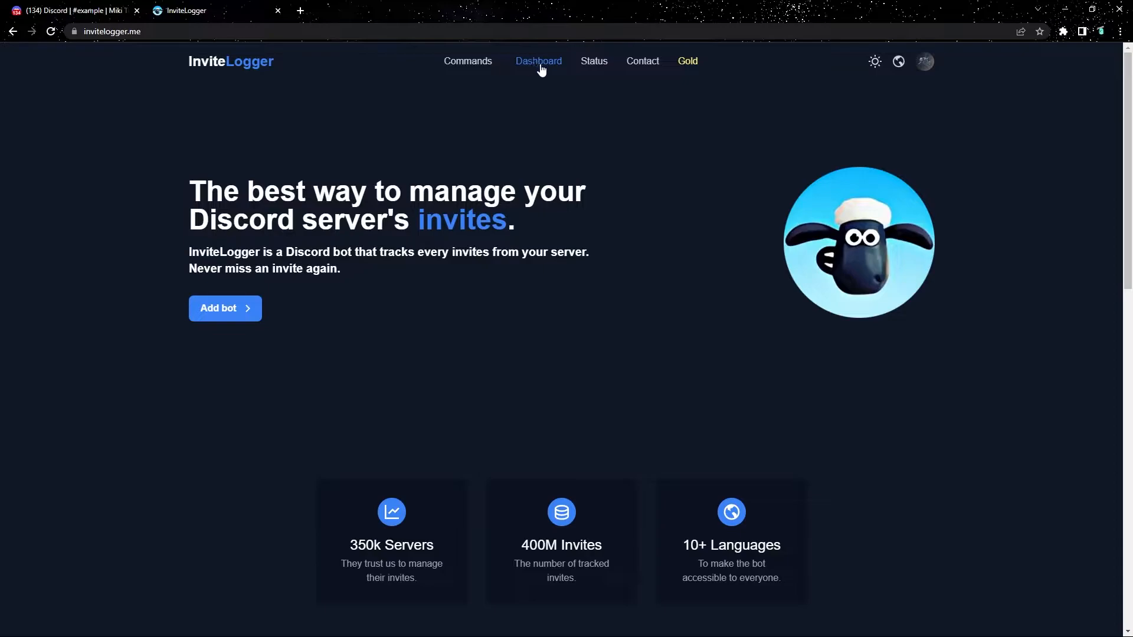
click(539, 60)
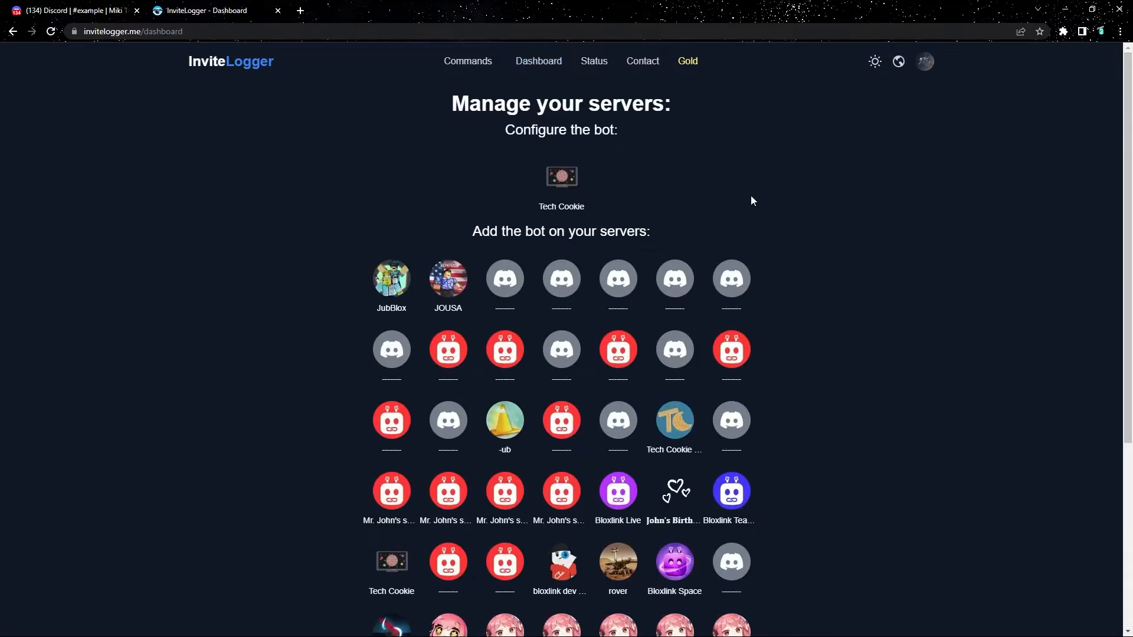
mouse_move(834, 465)
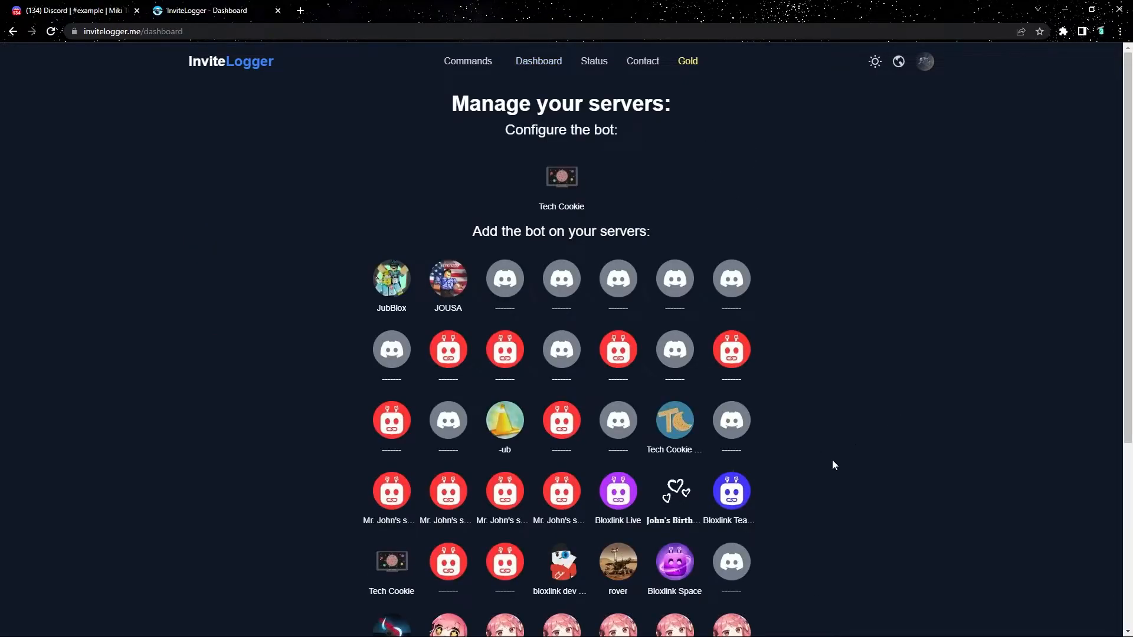
scroll(down, 3)
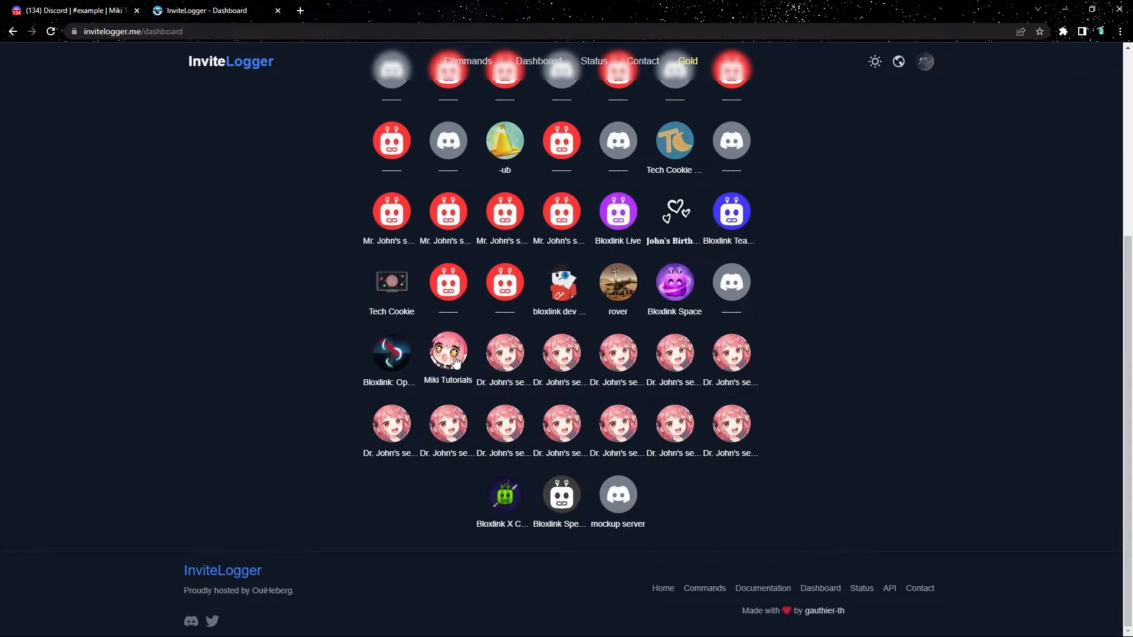
Step: Add the bot to Miki Tutorials, continuing and authorizing its requested permissions
click(447, 352)
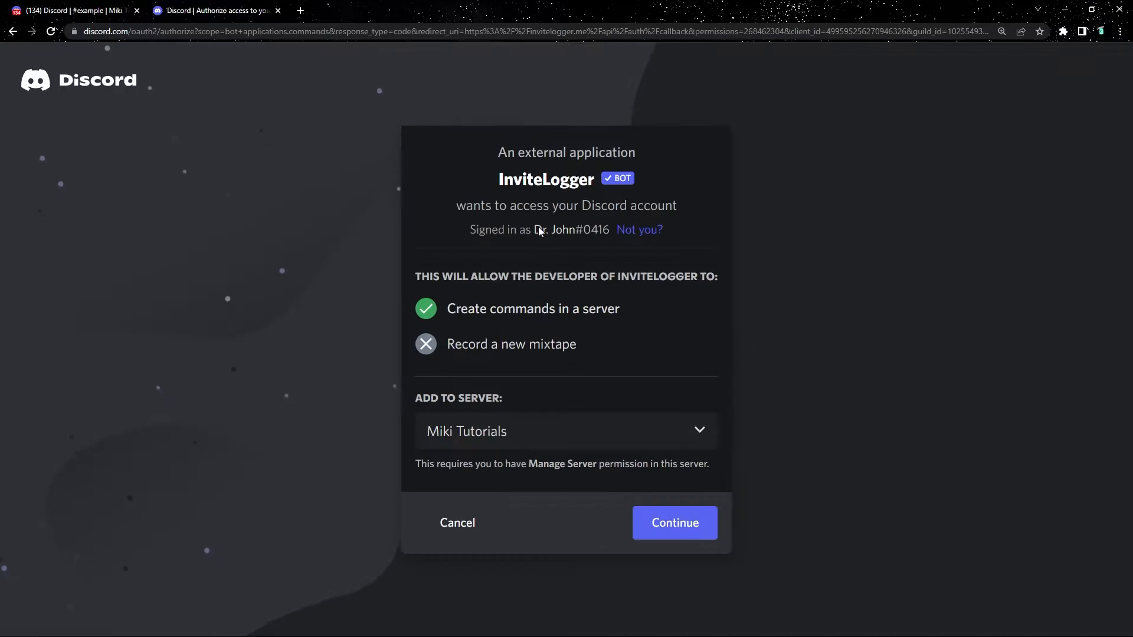
mouse_move(664, 309)
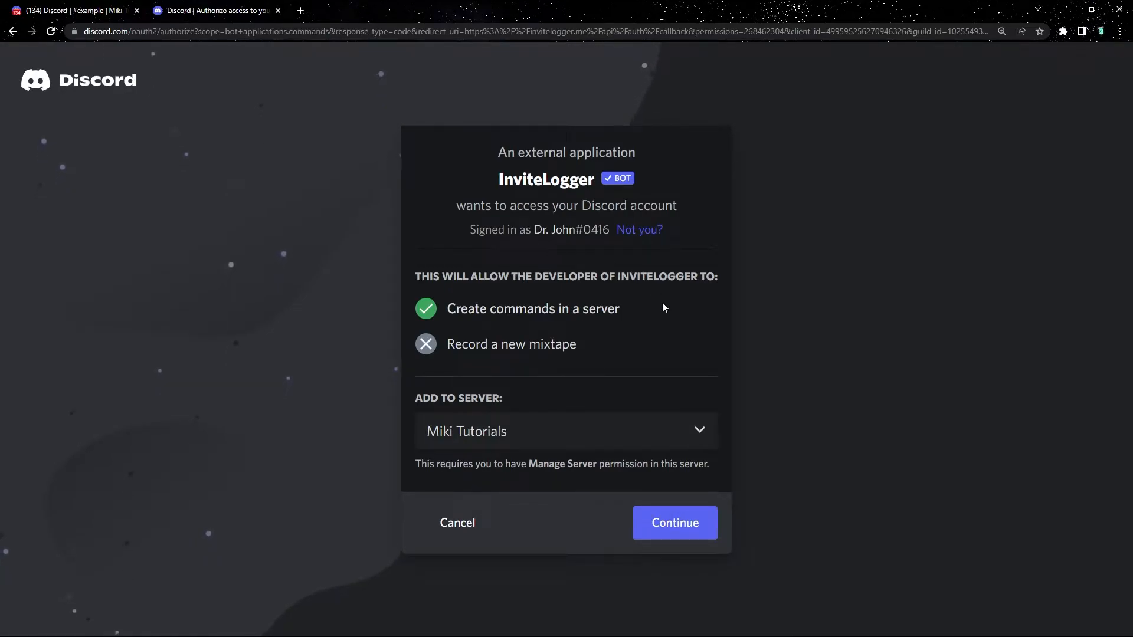
mouse_move(553, 421)
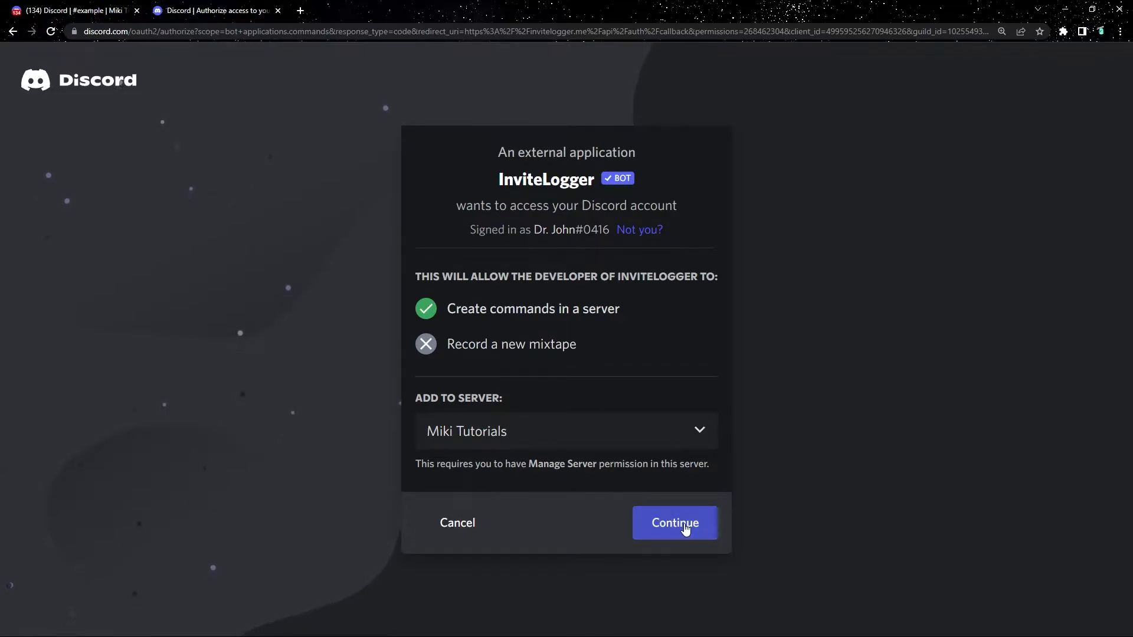
click(674, 523)
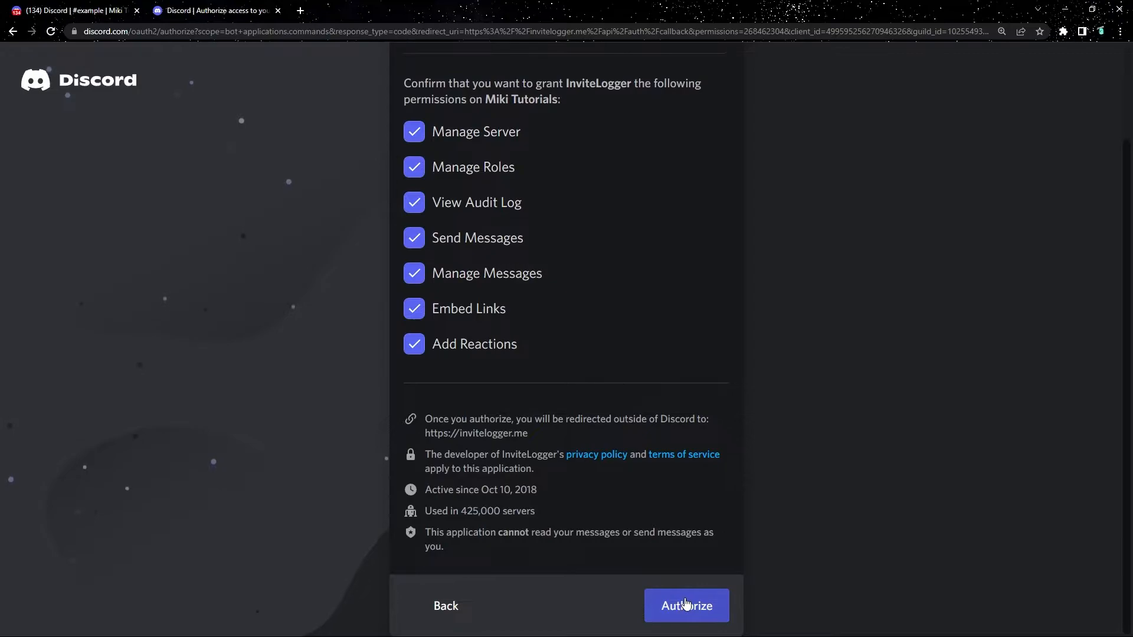
click(685, 605)
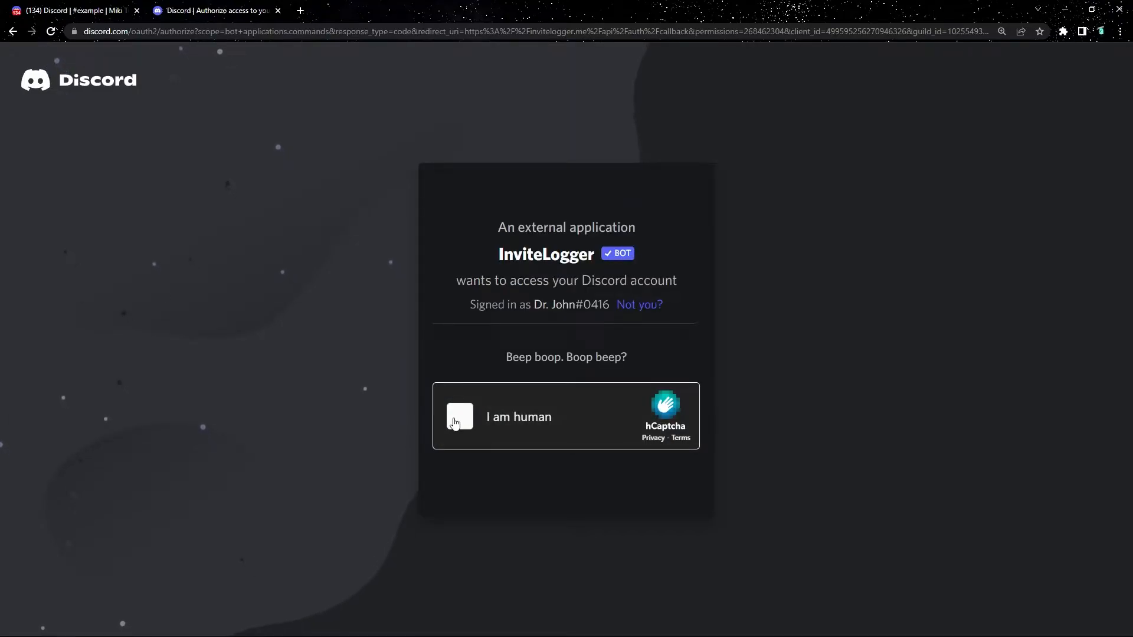
Step: Pass the human-verification captcha and go to the server's Integrations section
click(459, 417)
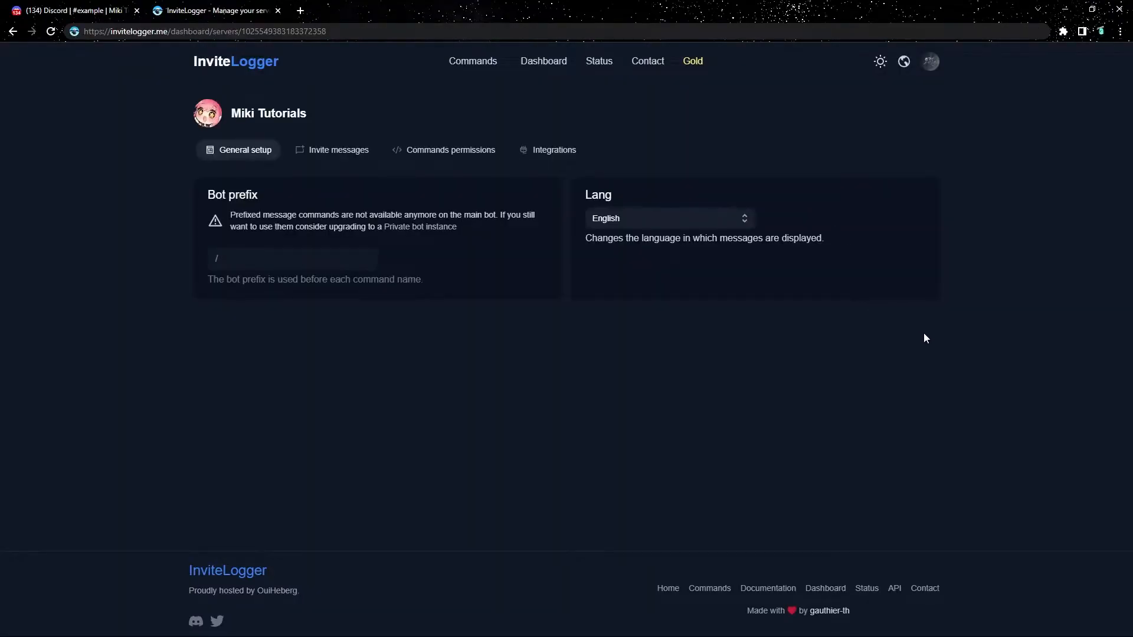
mouse_move(519, 139)
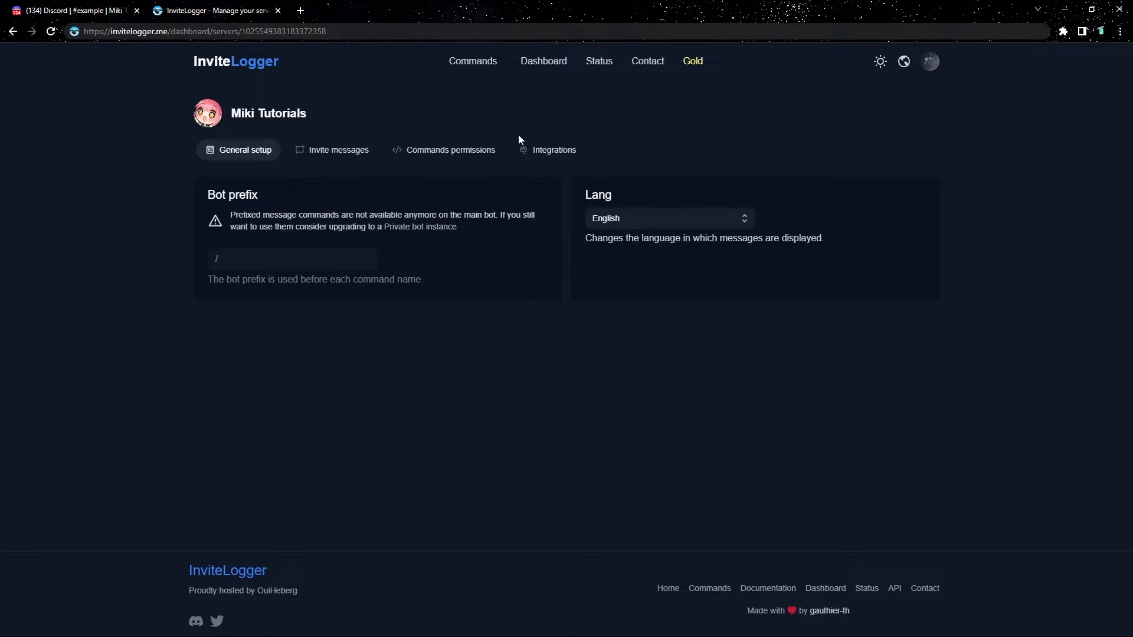
mouse_move(547, 150)
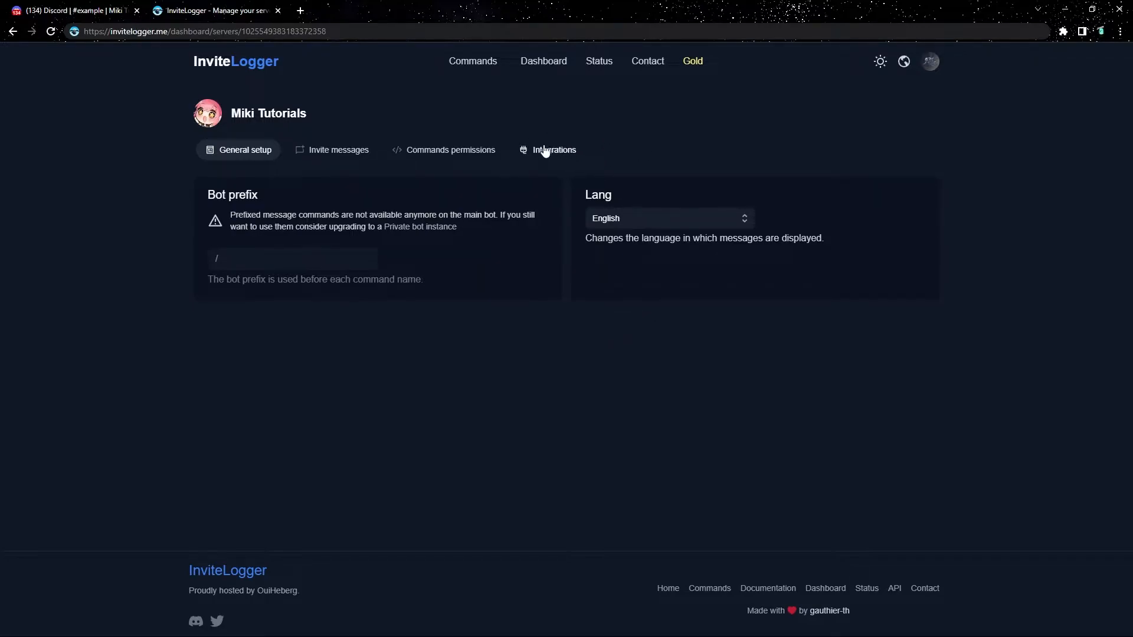
click(555, 150)
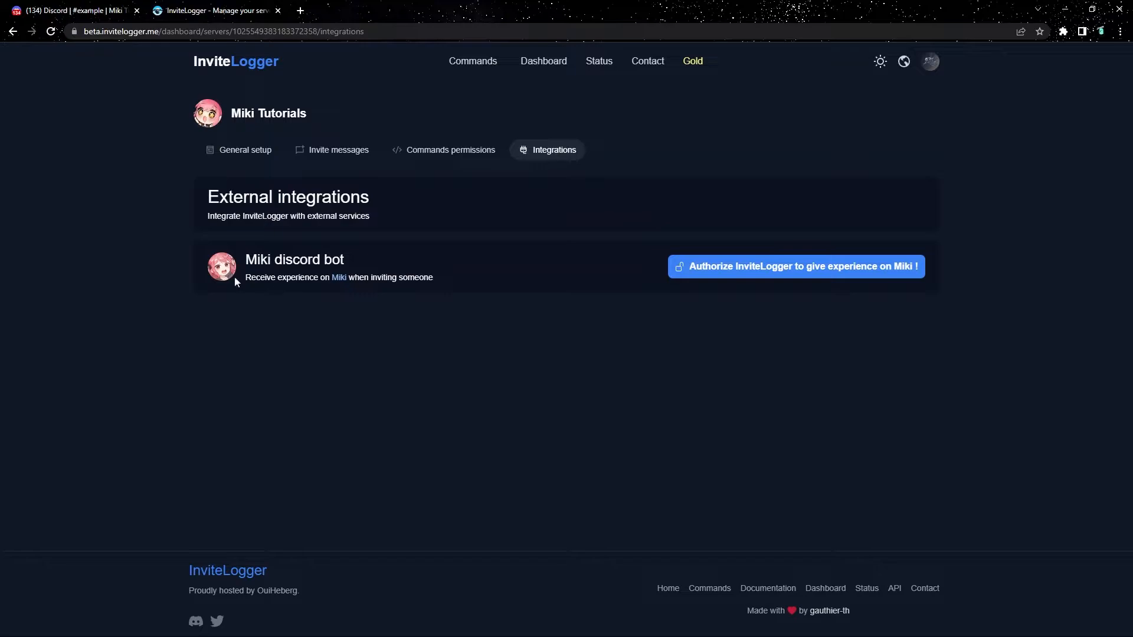
mouse_move(658, 299)
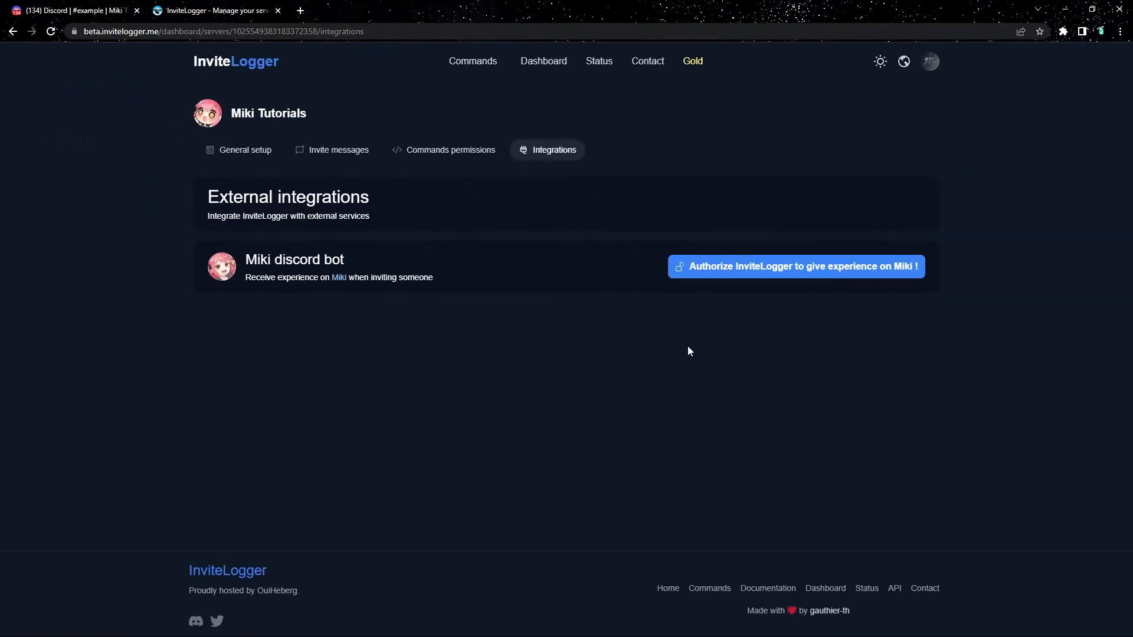
mouse_move(779, 277)
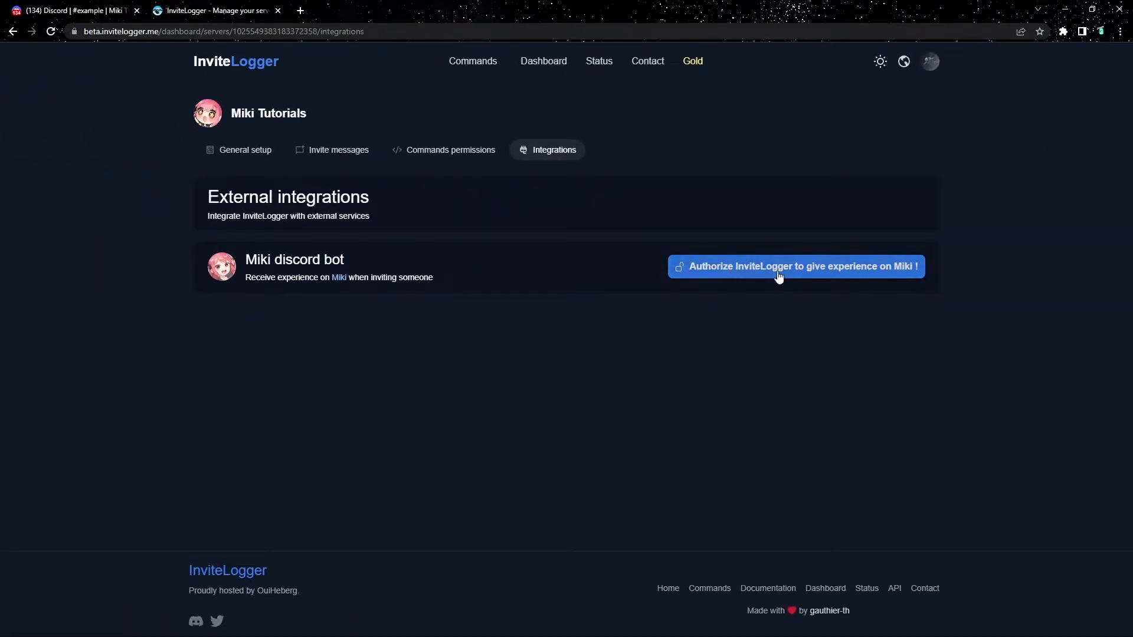
Step: Authorize InviteLogger to give Miki experience and install it for Miki Tutorials
click(794, 266)
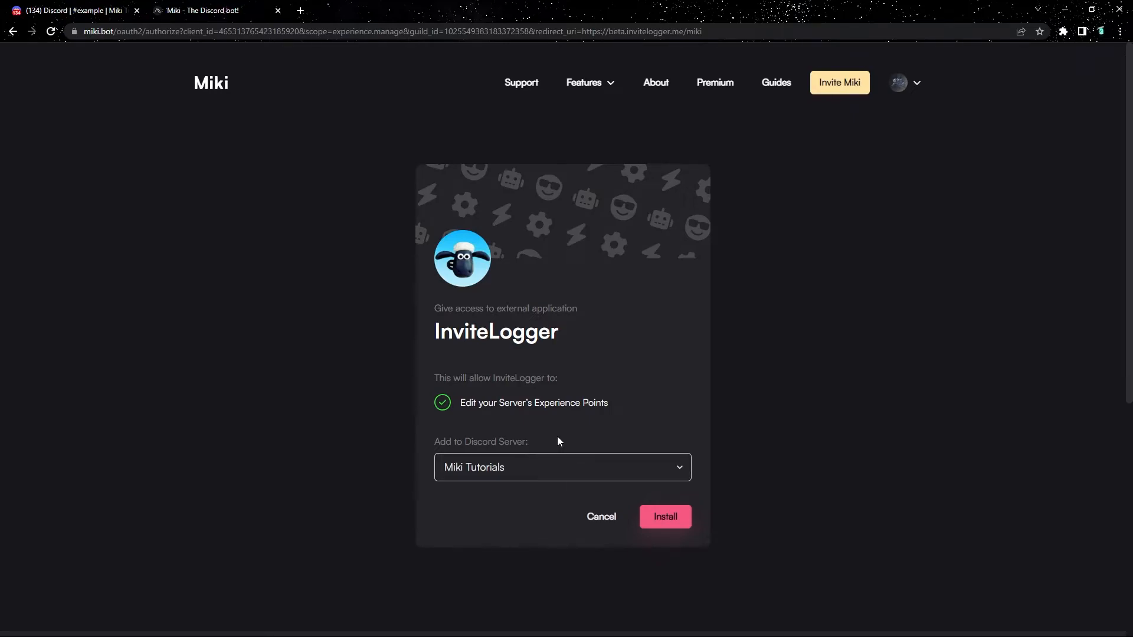
click(663, 517)
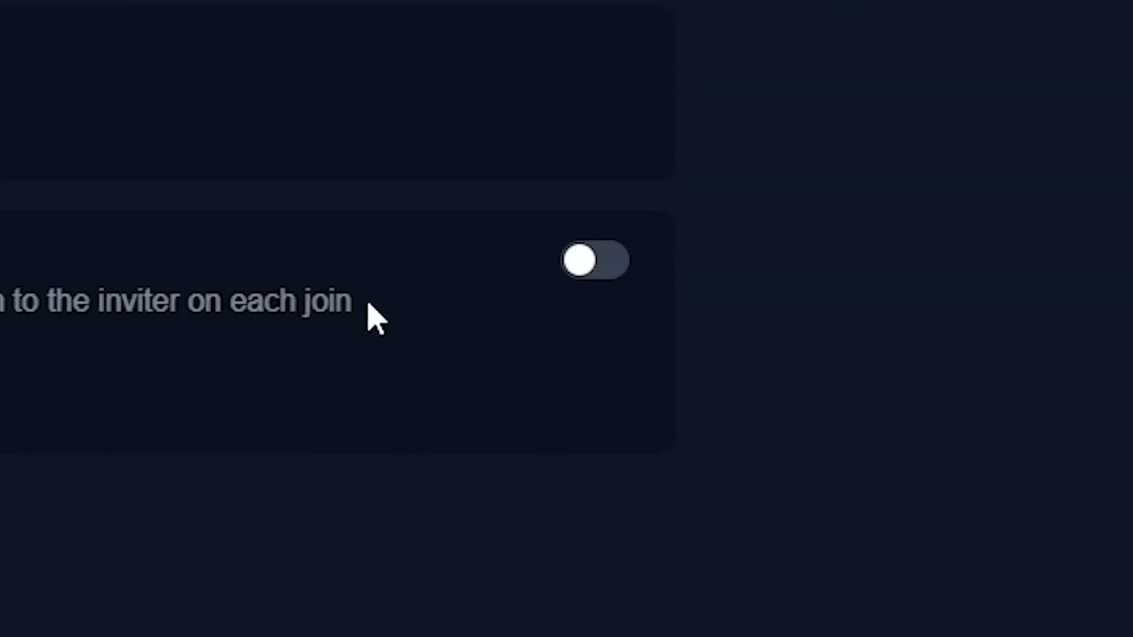
Step: Switch on the Miki bot toggle and set the experience per join to 100
click(595, 259)
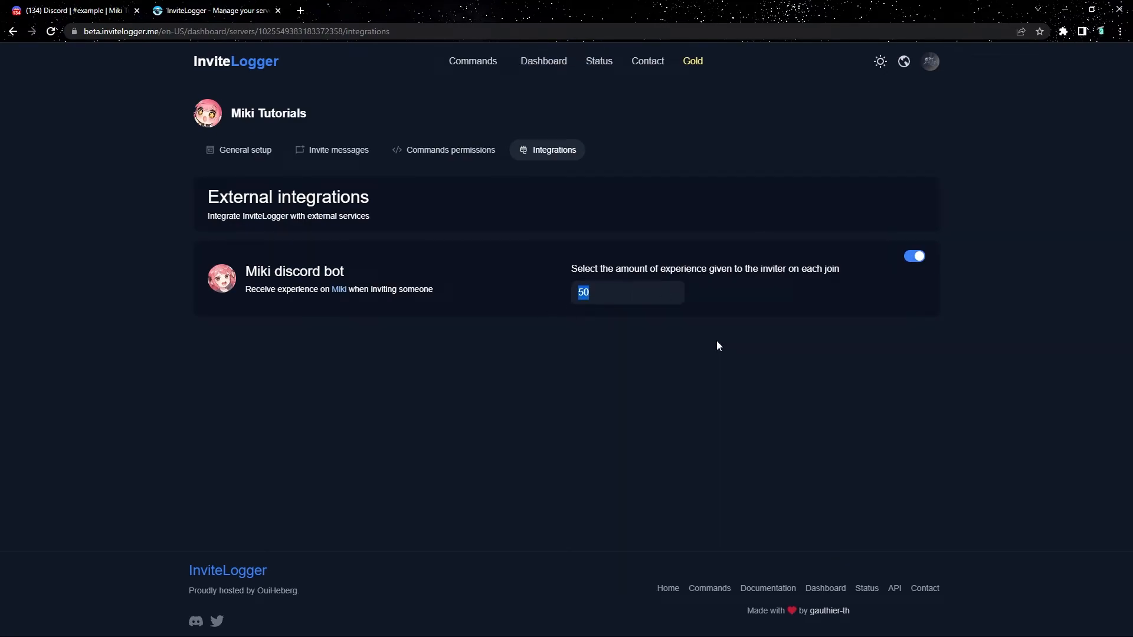
mouse_move(649, 330)
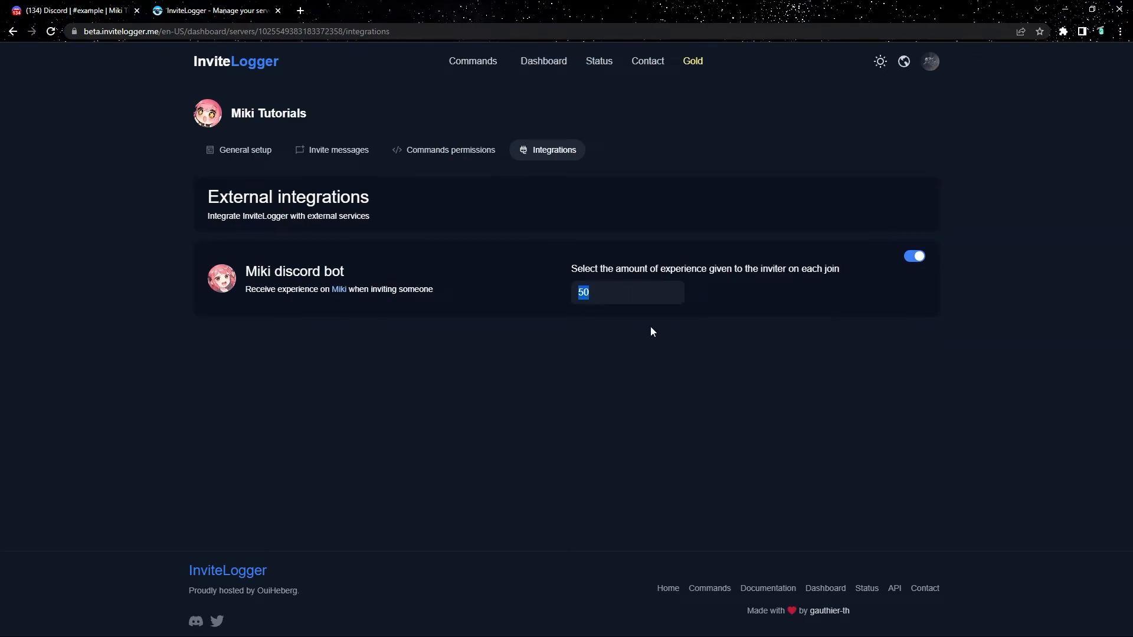
mouse_move(638, 312)
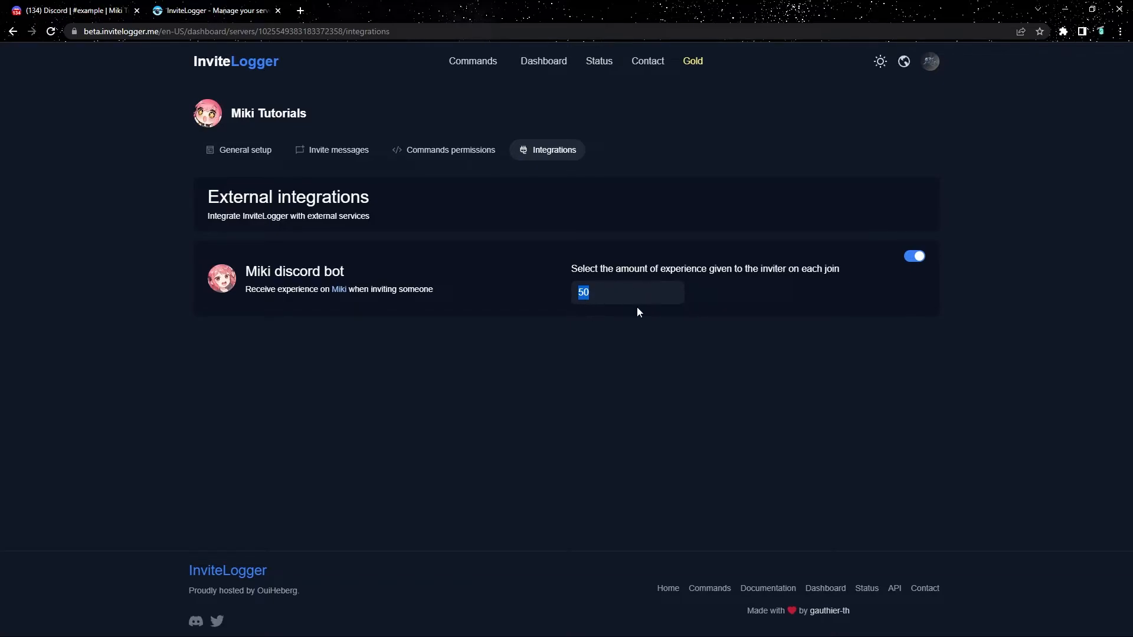
mouse_move(682, 310)
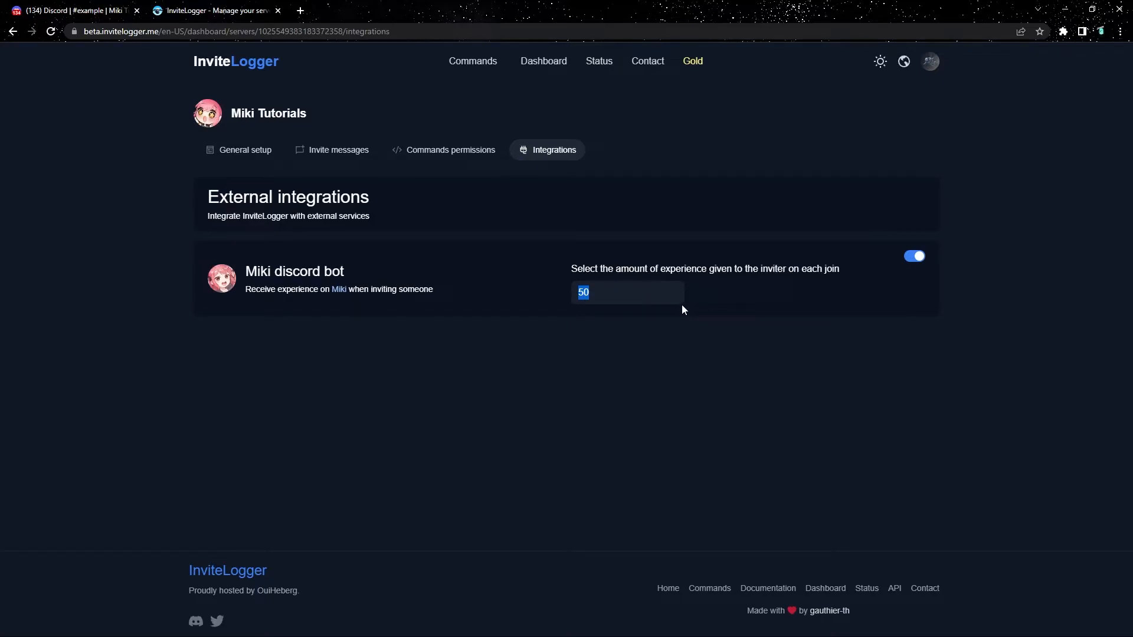
text(100)
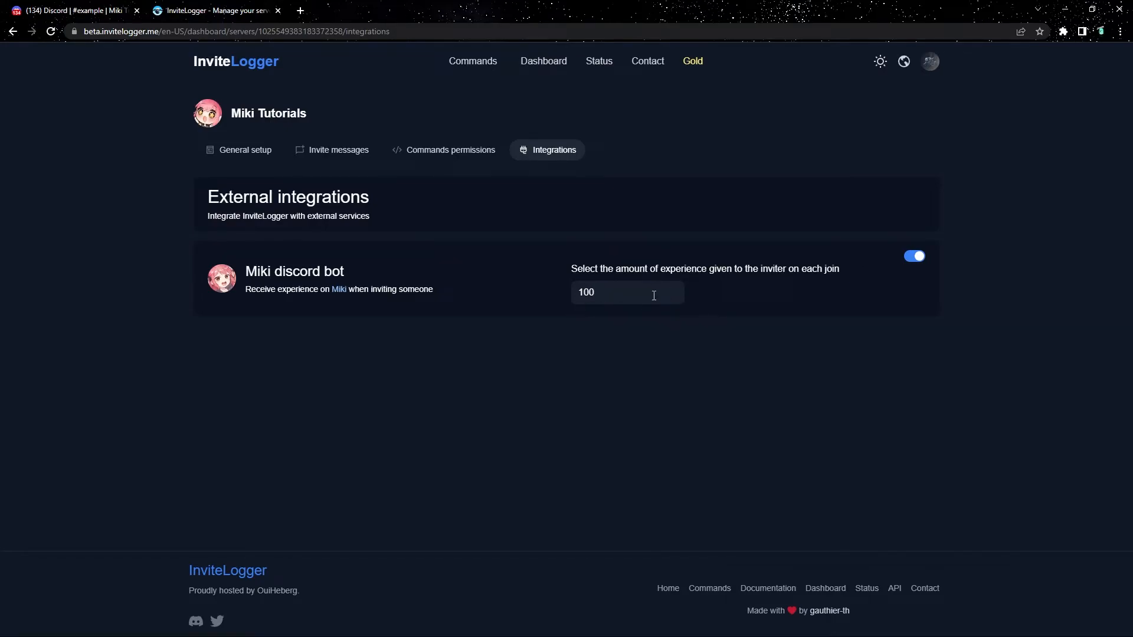
Step: Back in Discord, send a #tutorial invite to the alternate account and close the dialog
click(72, 10)
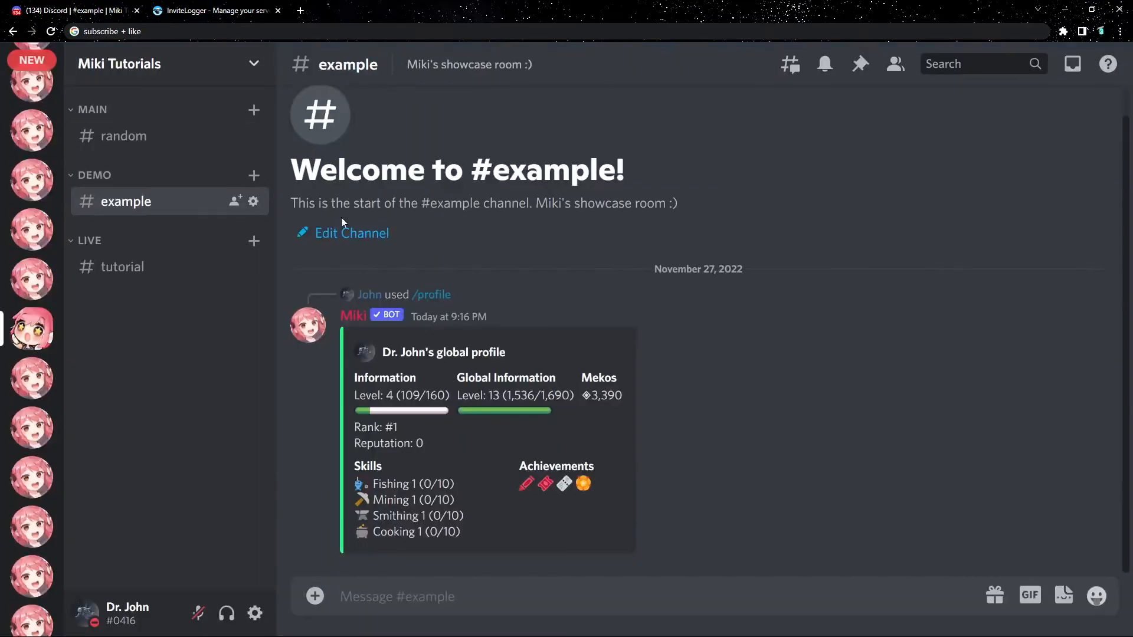
click(122, 267)
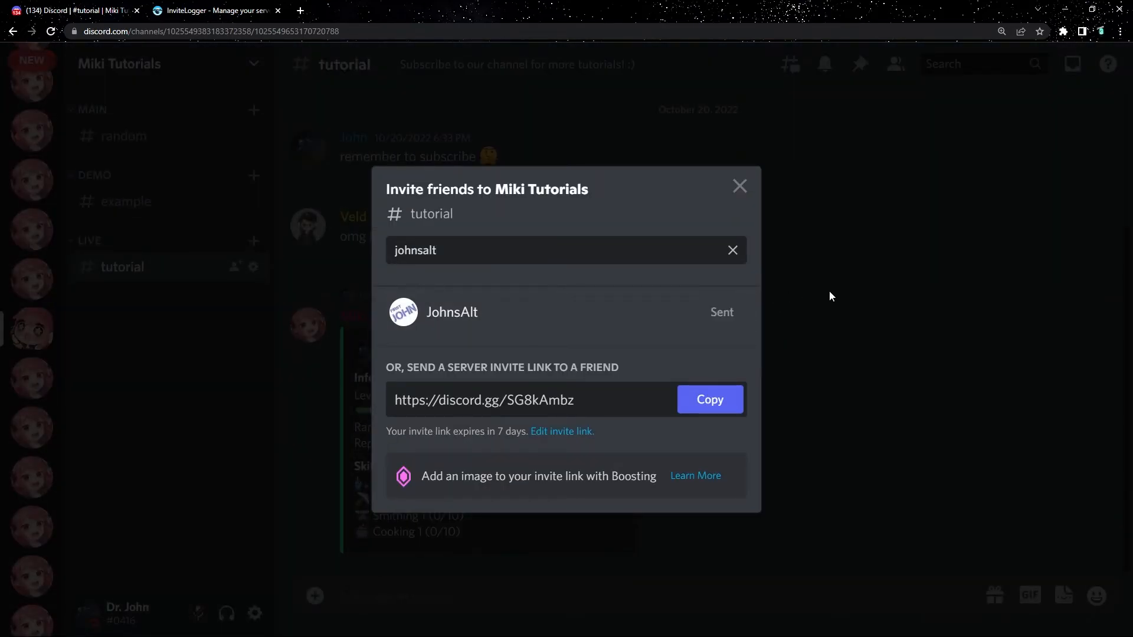
click(739, 186)
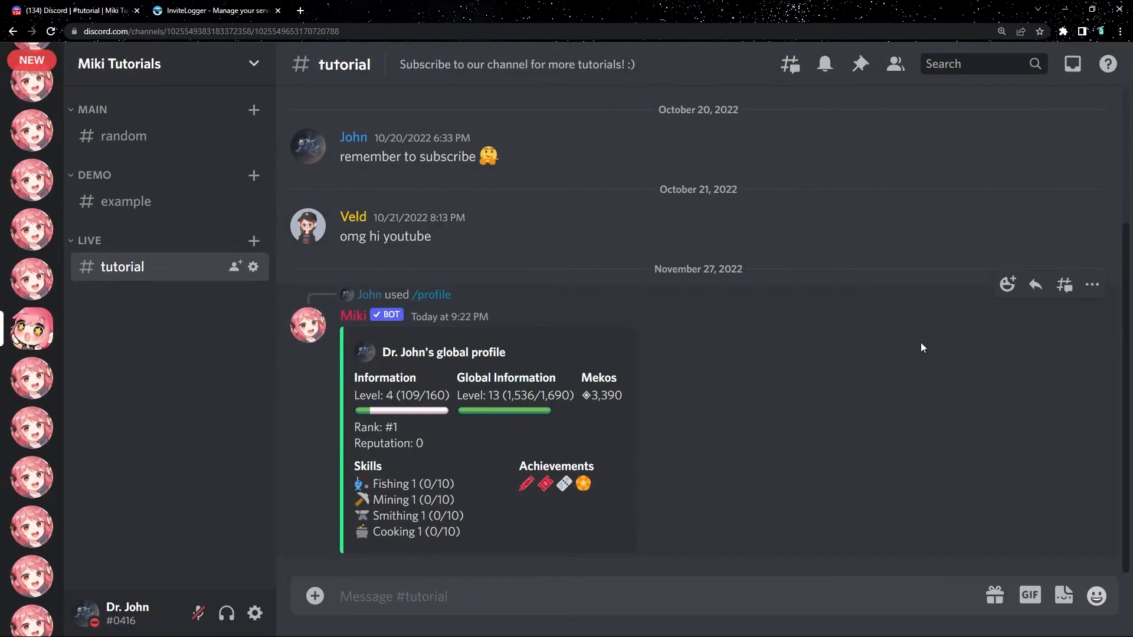
Step: Run /profile and highlight the new 209 experience total in the embed
text(/pr)
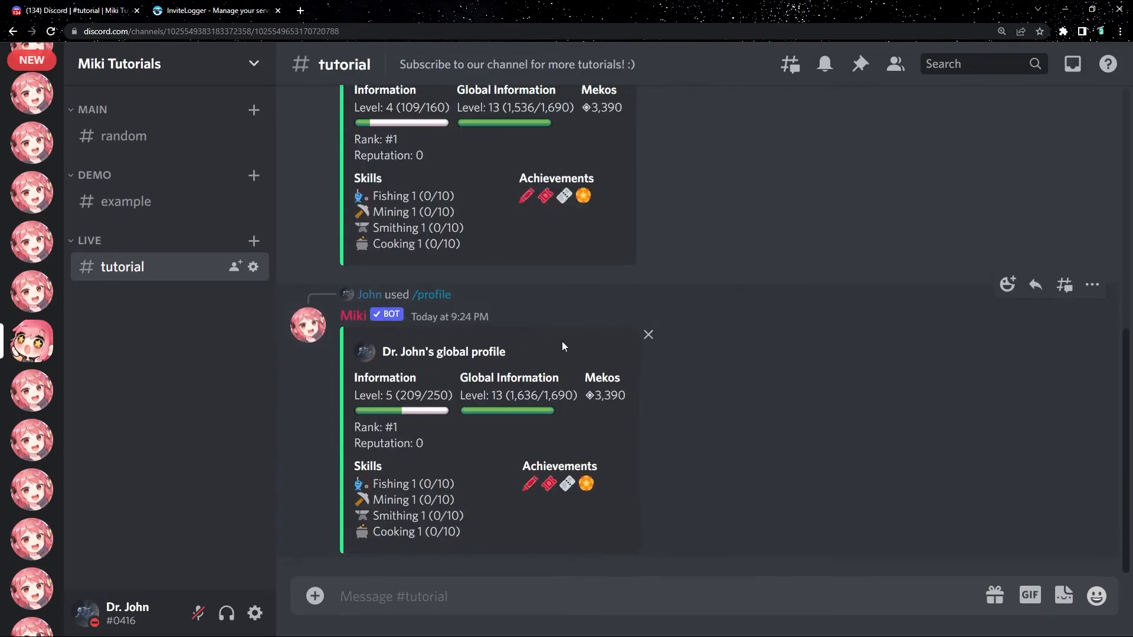
double_click(411, 395)
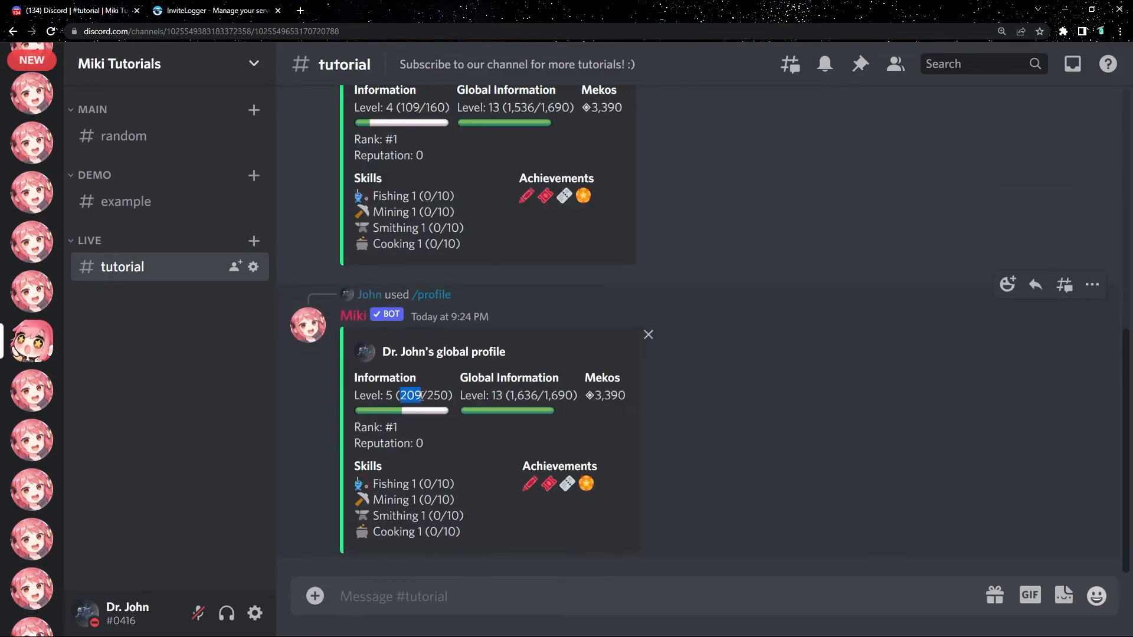
mouse_move(443, 351)
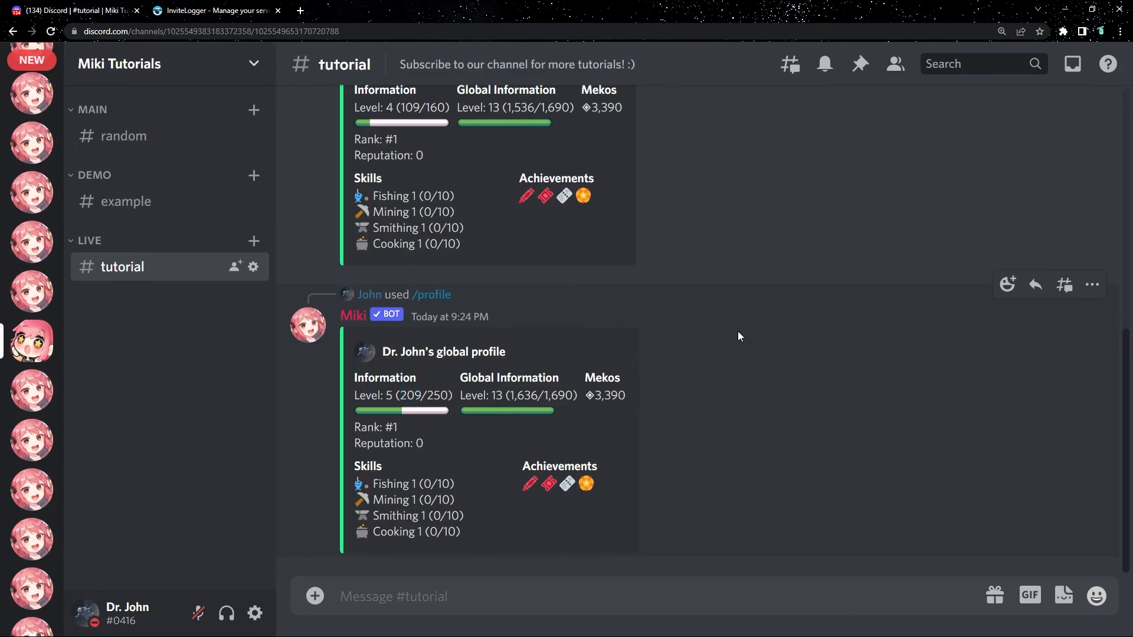
Step: Show the Miki bot's profile popout from its avatar
click(307, 324)
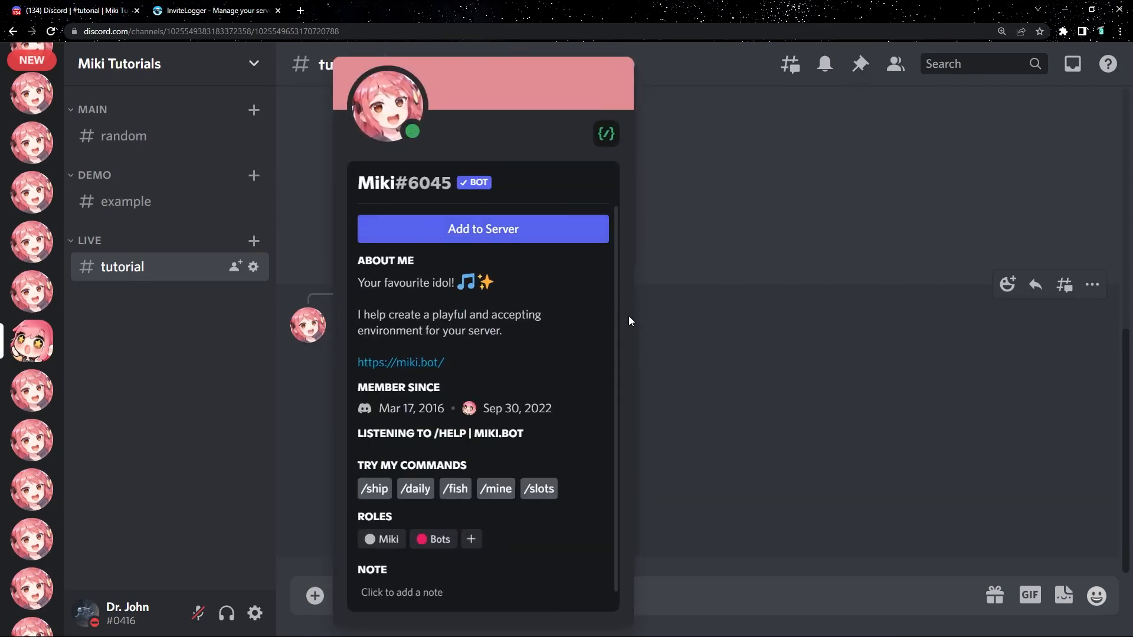
mouse_move(548, 387)
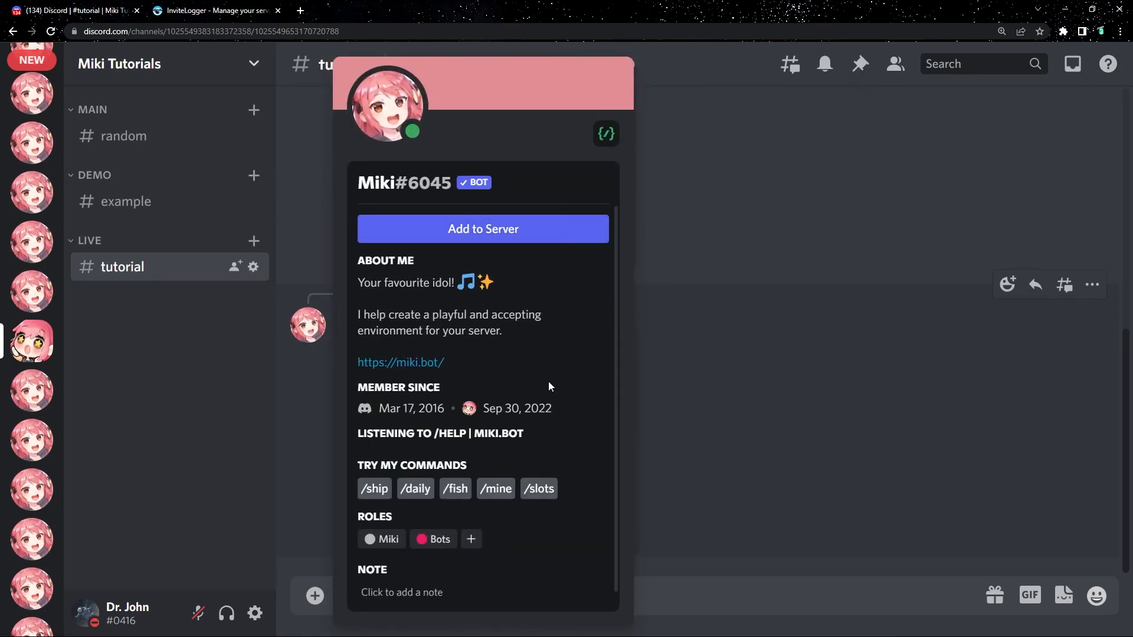
mouse_move(659, 369)
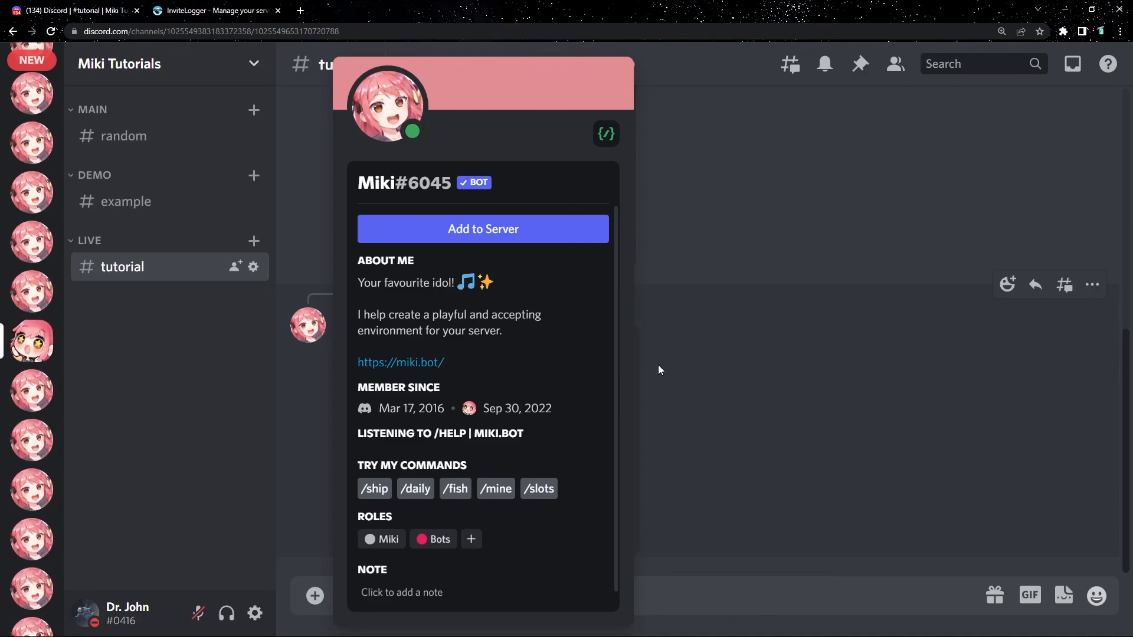
mouse_move(571, 374)
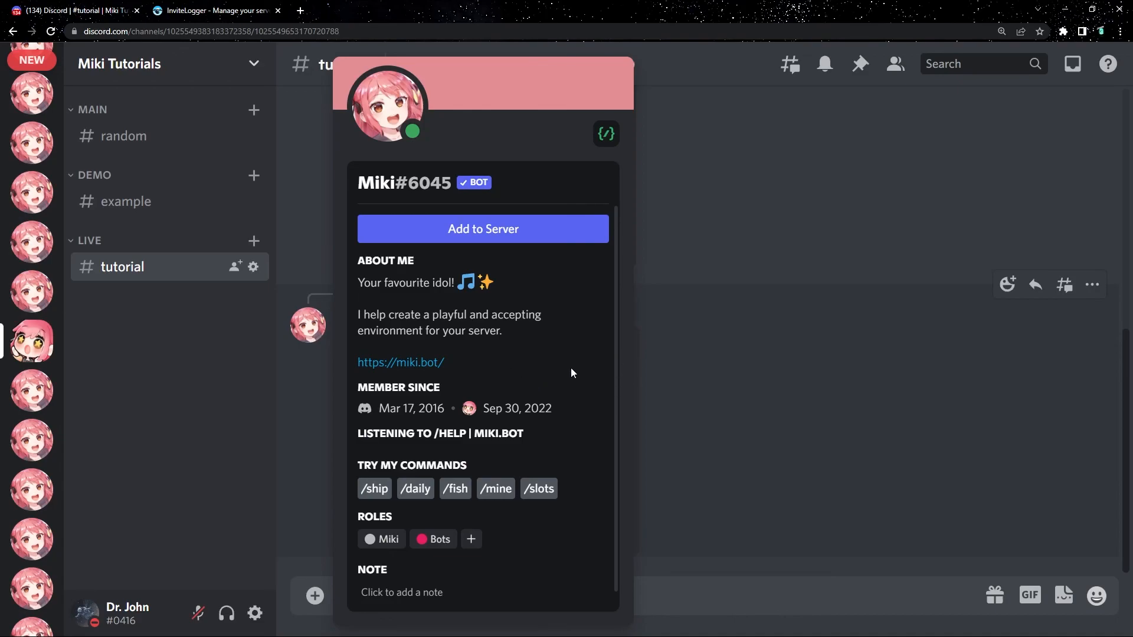